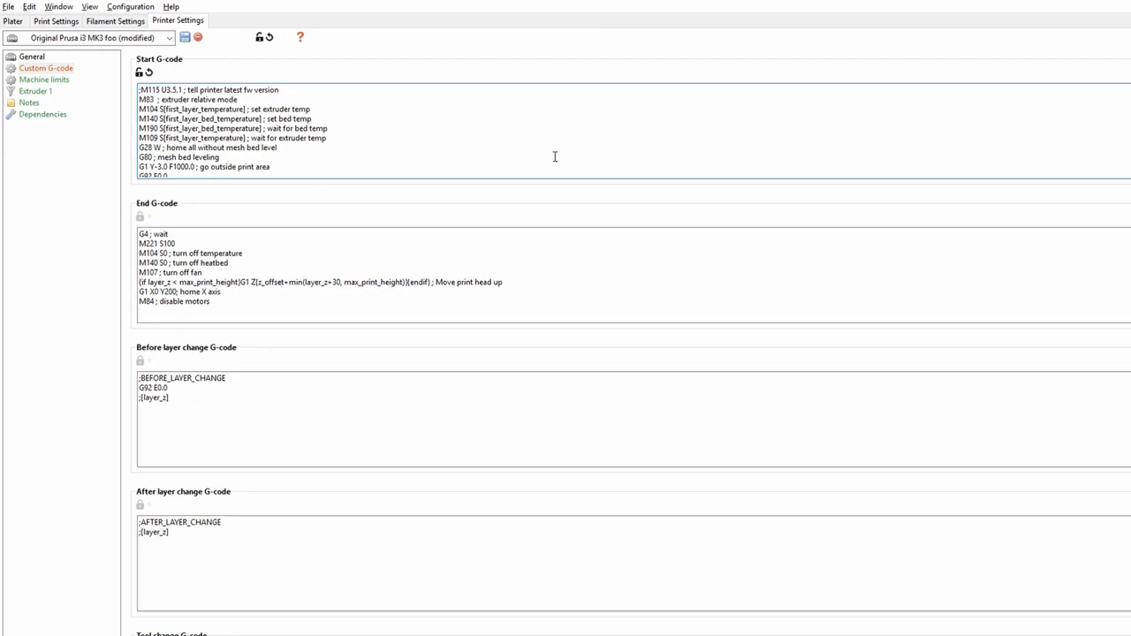
- Select the M109 wait-for-extruder-temperature line to duplicate below the G80 mesh bed leveling
{"action": "triple_click", "coordinate": [265, 152]}
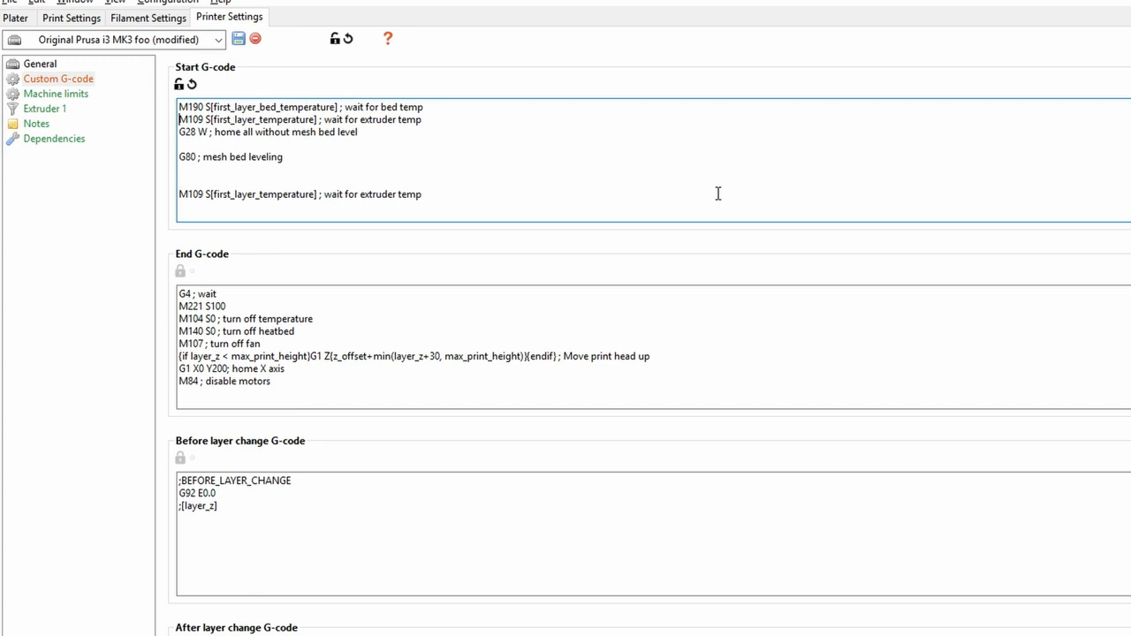
- Replace the first-layer temperature placeholder in the early M109 and M104 lines with 160
{"action": "double_click", "coordinate": [261, 120]}
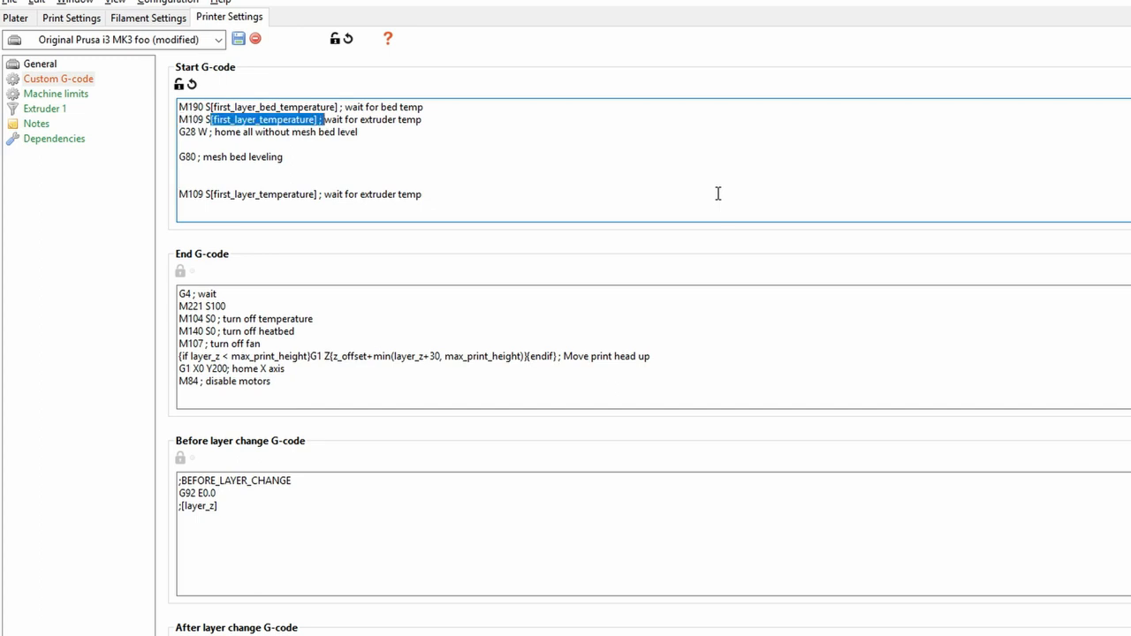
{"action": "type", "text": "160"}
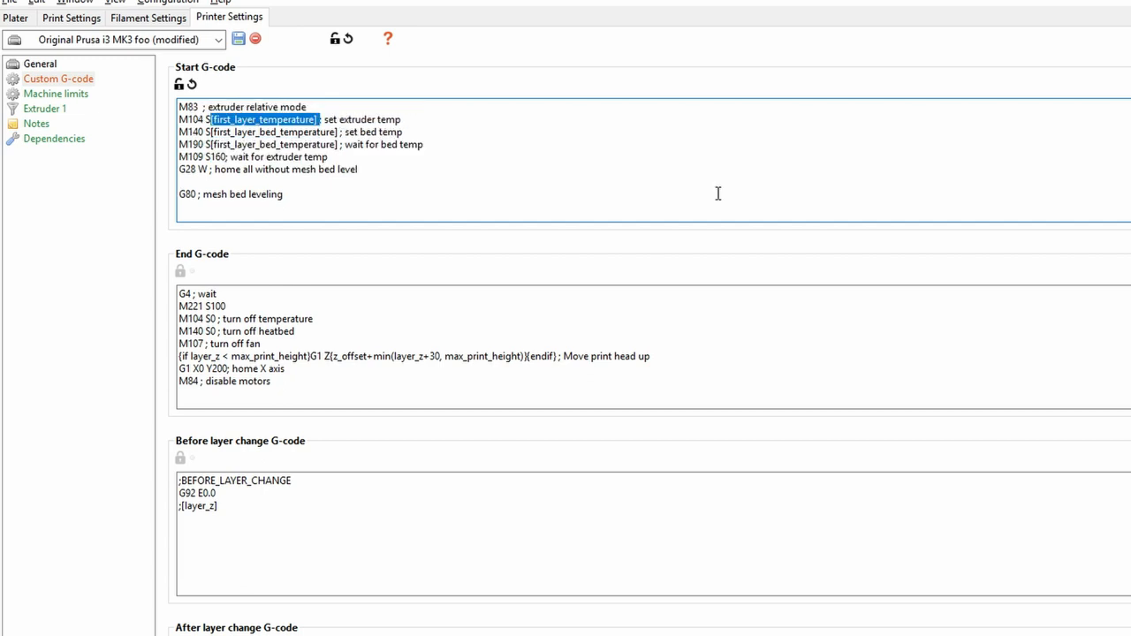
{"action": "type", "text": "S160"}
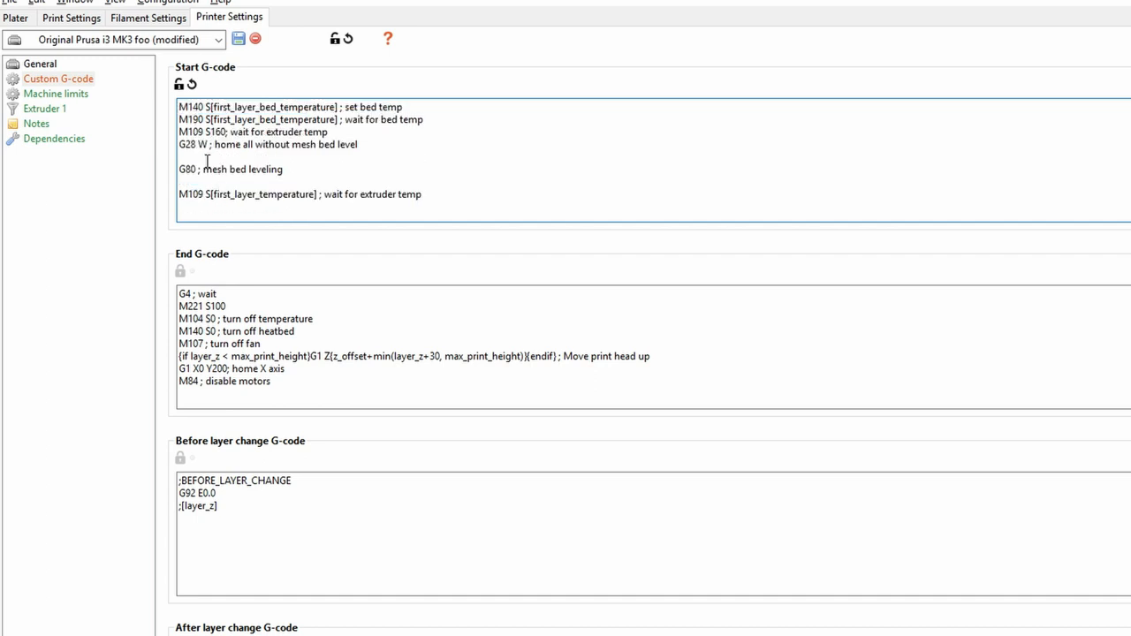
- Insert 'M104 S160; set extruder temp' before G80 and select the final M109 placeholder
{"action": "type", "text": "M104 S160; set extruder temp"}
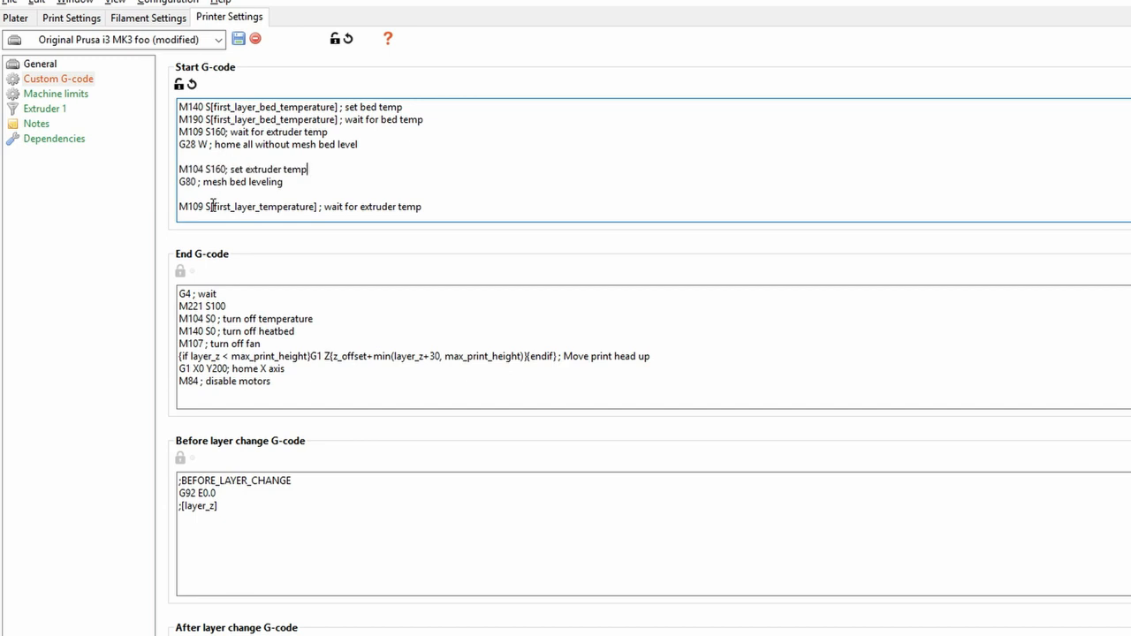
{"action": "double_click", "coordinate": [261, 205]}
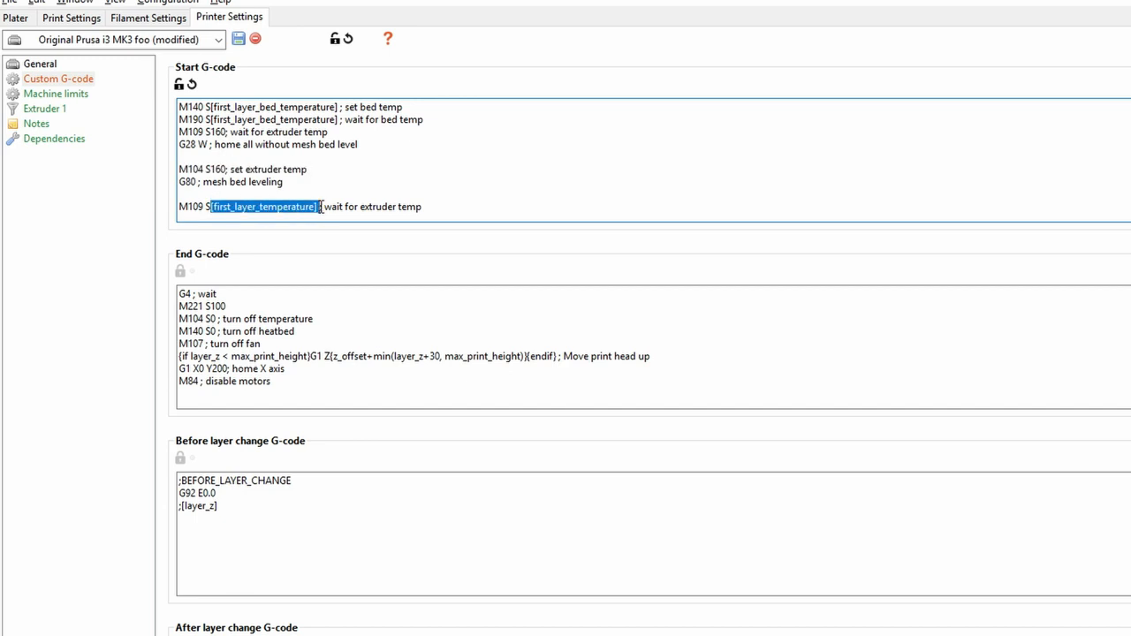